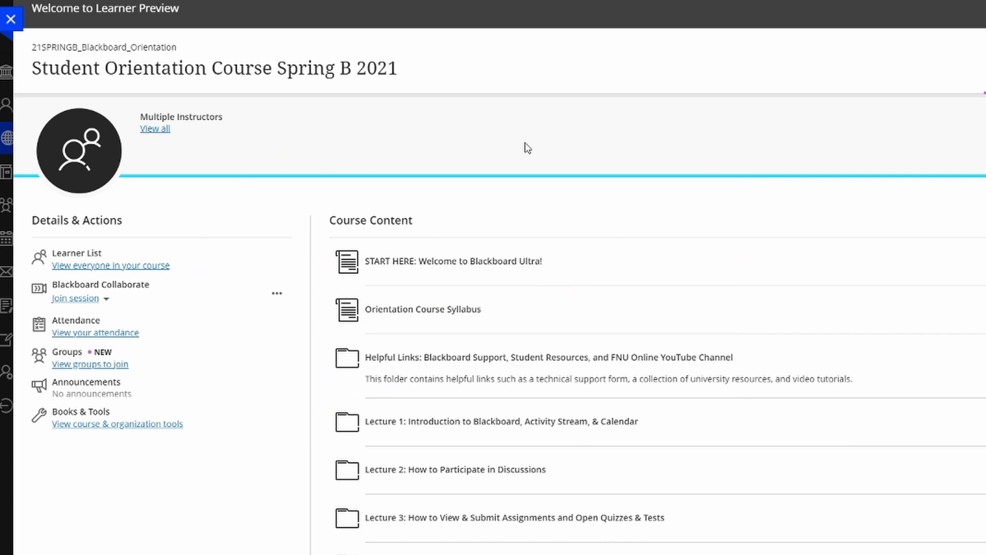
{"action": "mouse_move", "coordinate": [190, 253]}
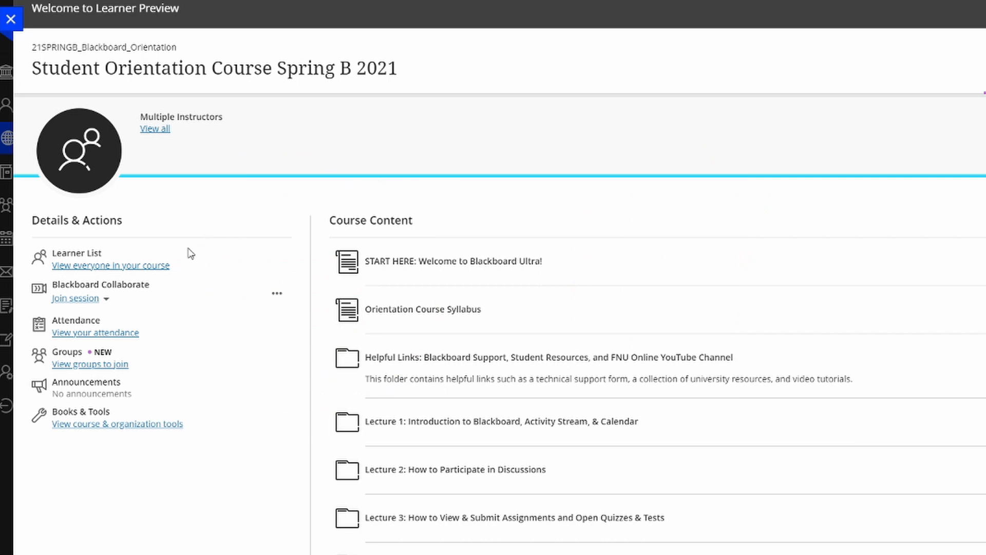
{"action": "mouse_move", "coordinate": [45, 239]}
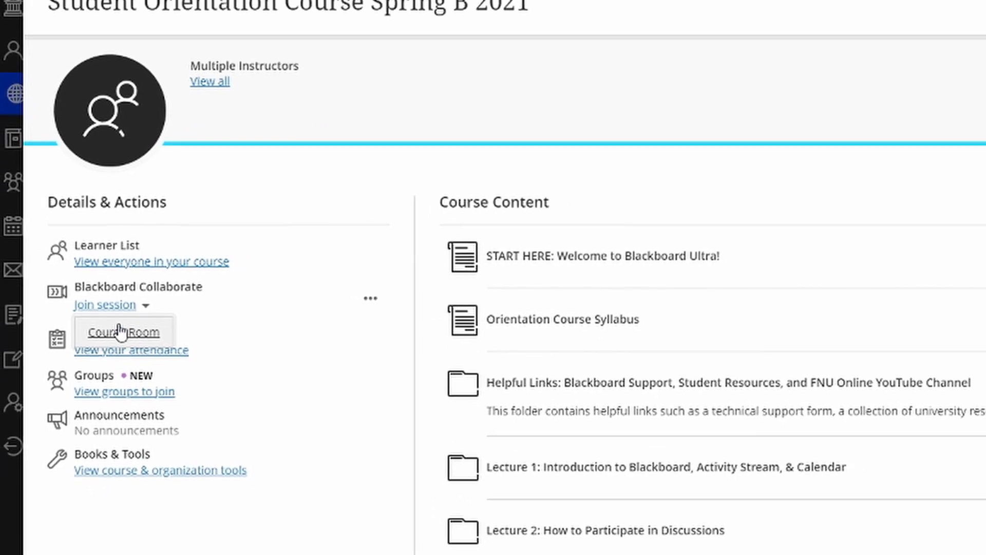
Join the Student Orientation course's Collaborate session by choosing Course Room.
{"action": "left_click", "coordinate": [123, 332]}
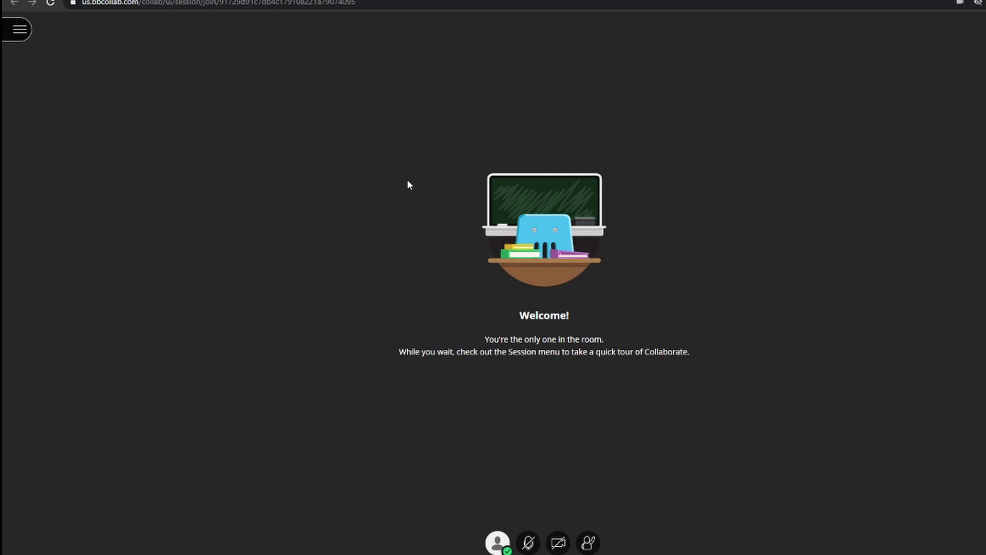
{"action": "mouse_move", "coordinate": [400, 186]}
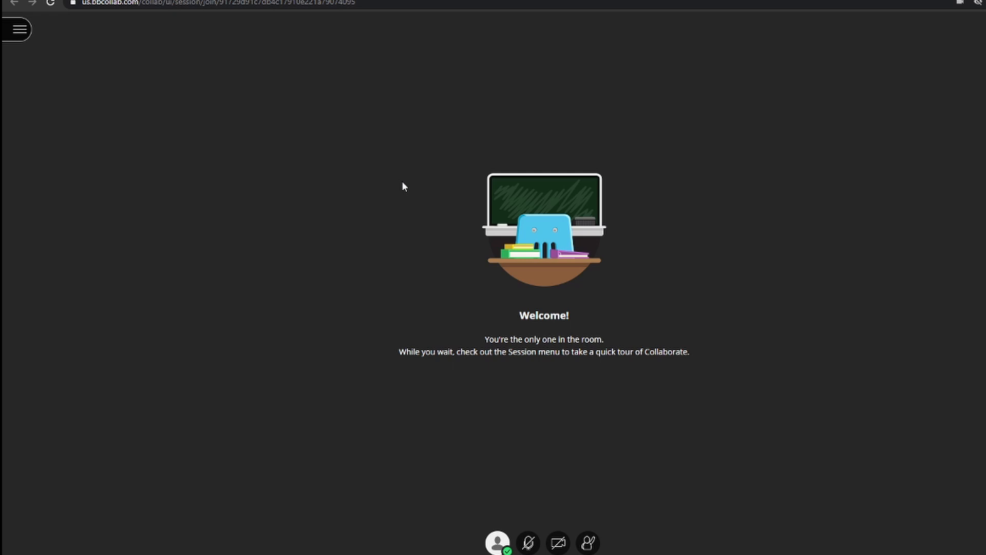
{"action": "mouse_move", "coordinate": [707, 177]}
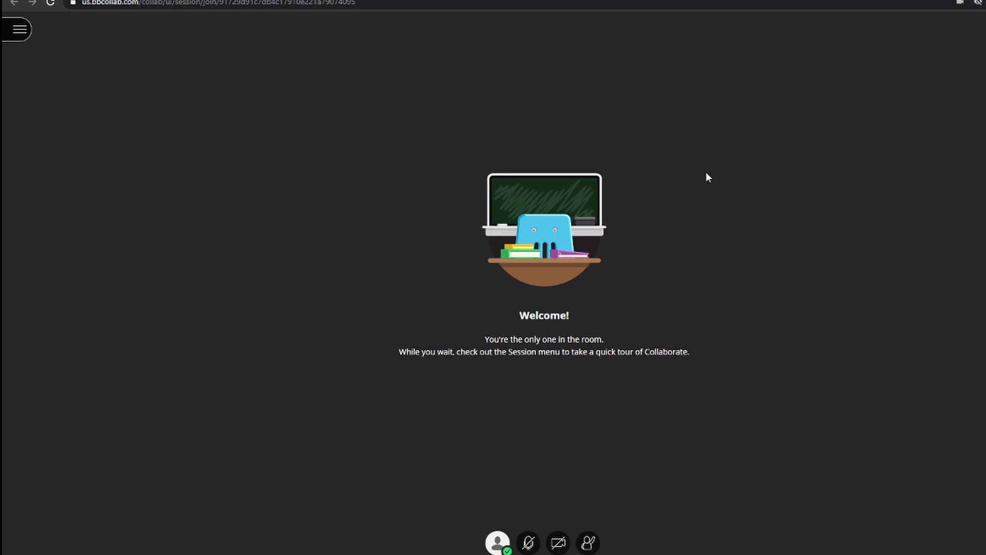
{"action": "mouse_move", "coordinate": [661, 145]}
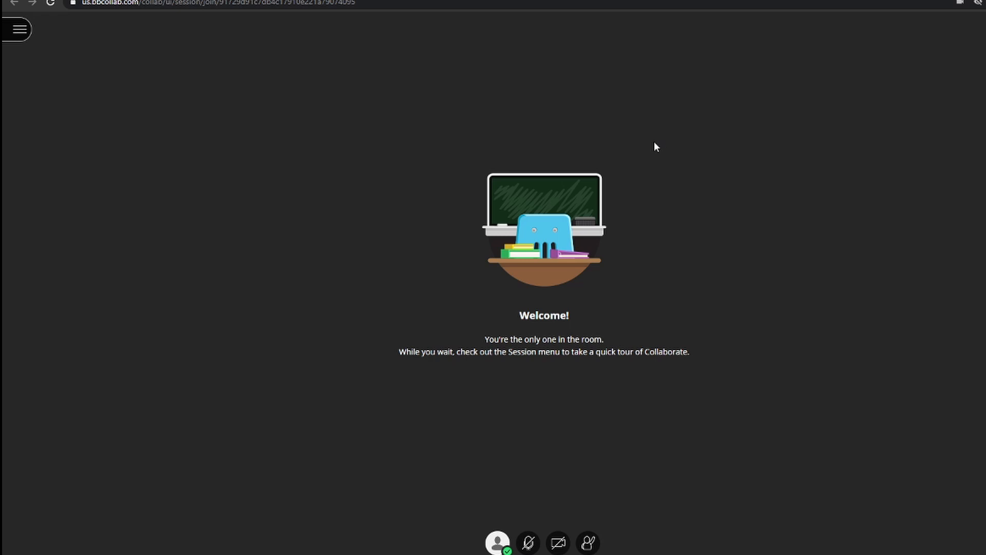
{"action": "mouse_move", "coordinate": [221, 53]}
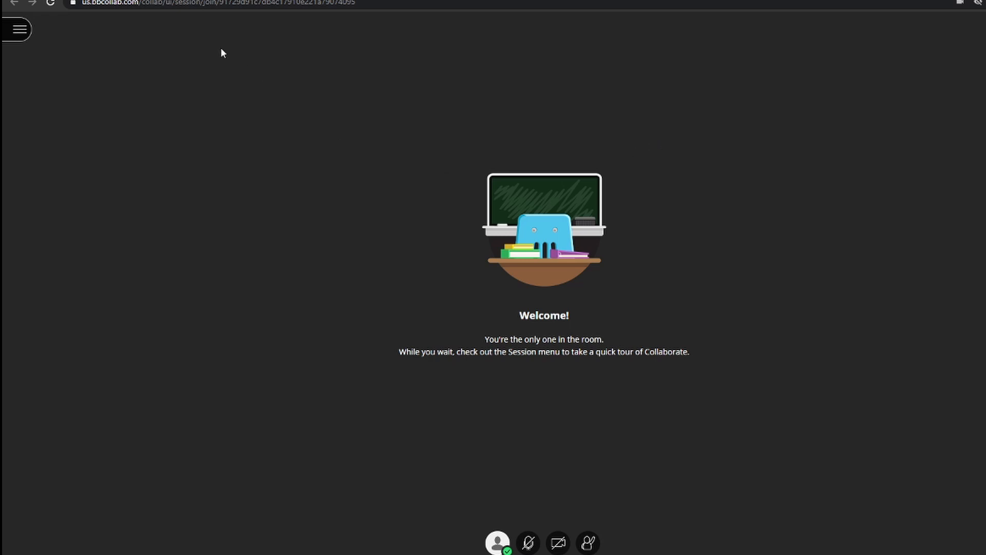
{"action": "mouse_move", "coordinate": [232, 61]}
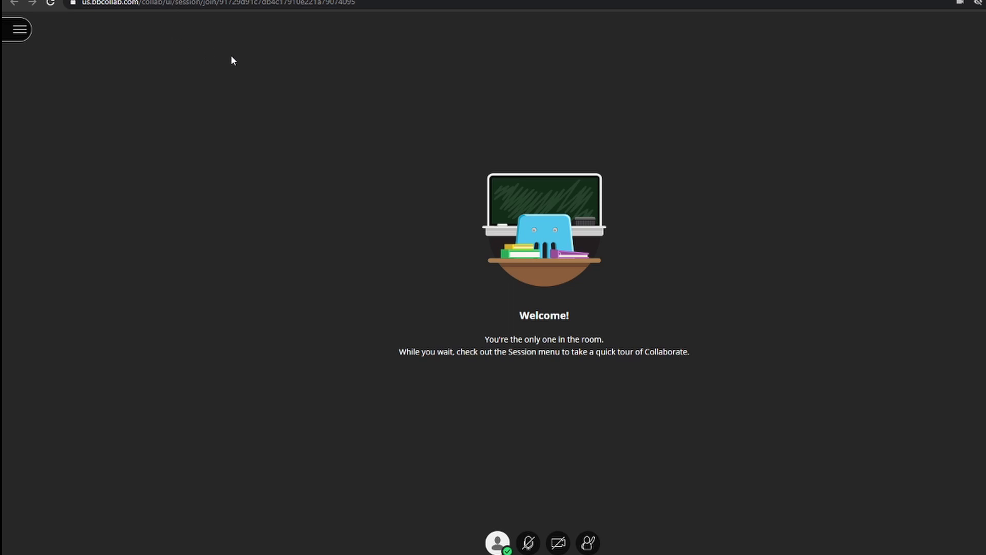
{"action": "mouse_move", "coordinate": [478, 168]}
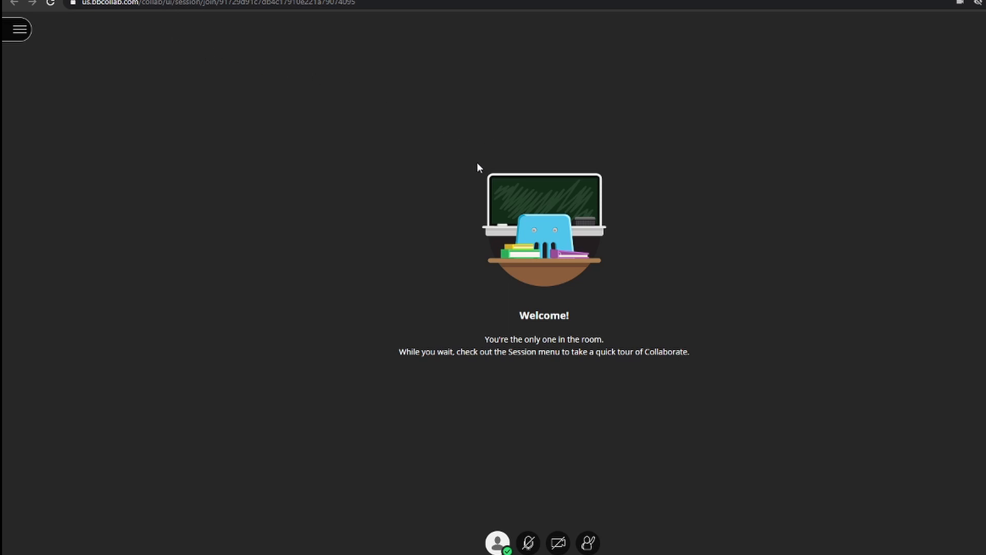
{"action": "mouse_move", "coordinate": [468, 192]}
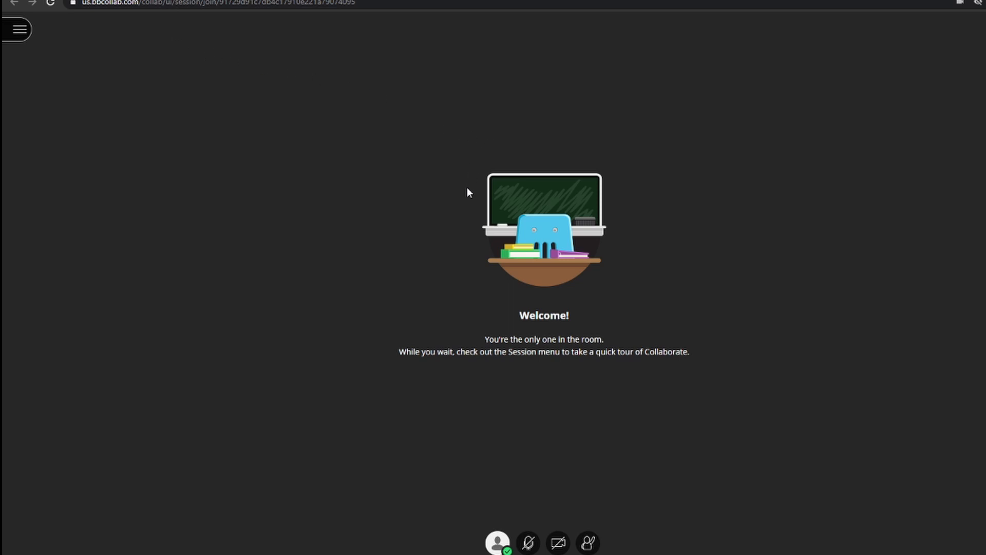
{"action": "mouse_move", "coordinate": [467, 194]}
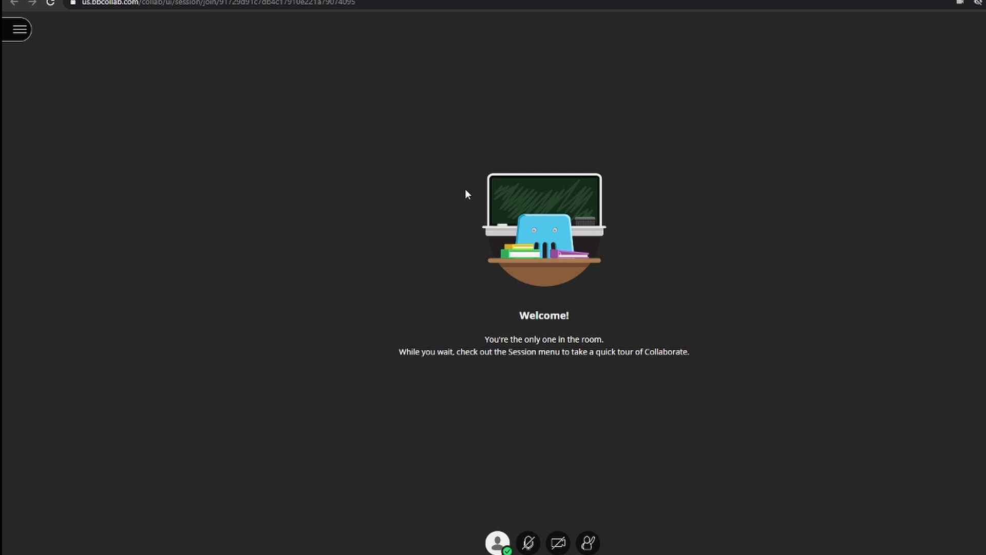
{"action": "mouse_move", "coordinate": [475, 226]}
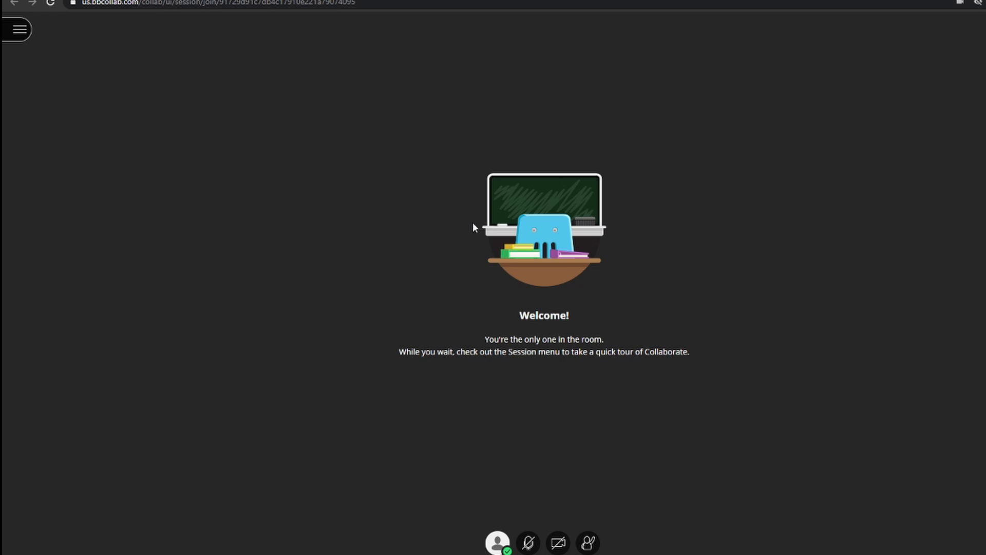
{"action": "mouse_move", "coordinate": [511, 380]}
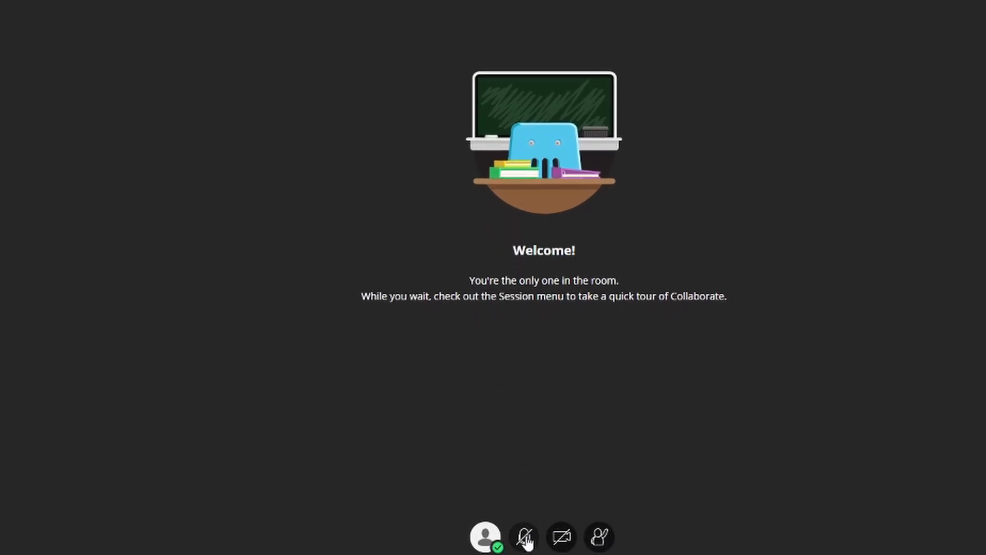
{"action": "scroll", "scroll_direction": "down", "scroll_amount": 3}
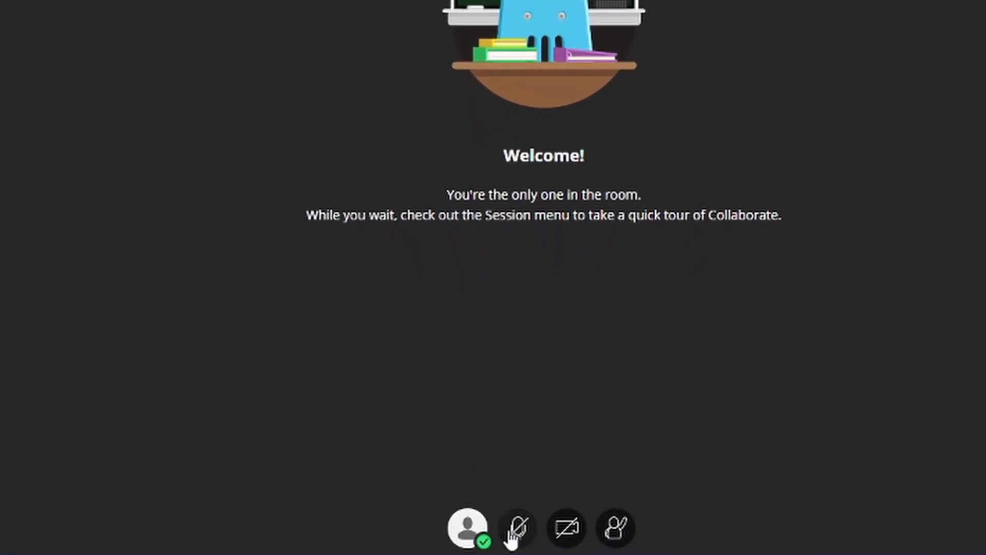
{"action": "mouse_move", "coordinate": [517, 528]}
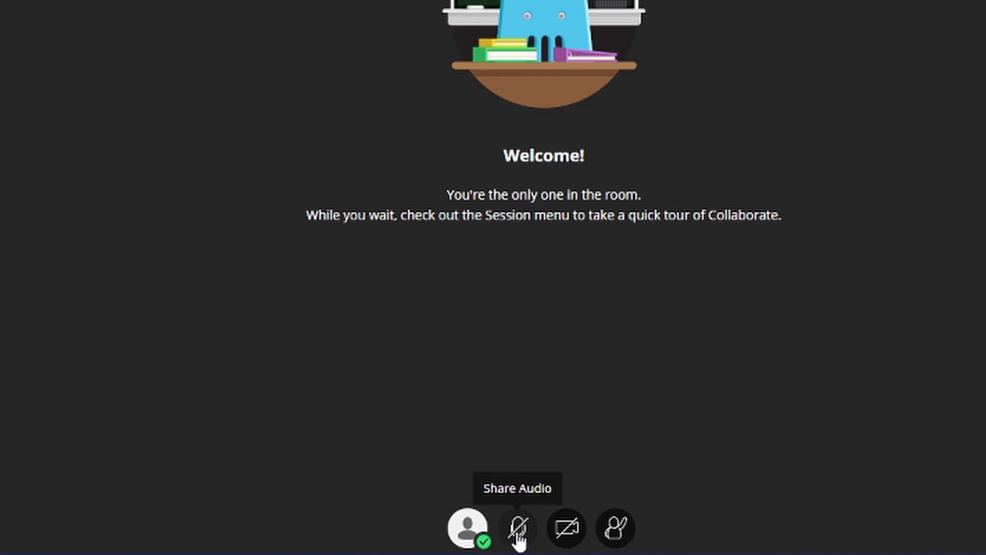
{"action": "mouse_move", "coordinate": [564, 527]}
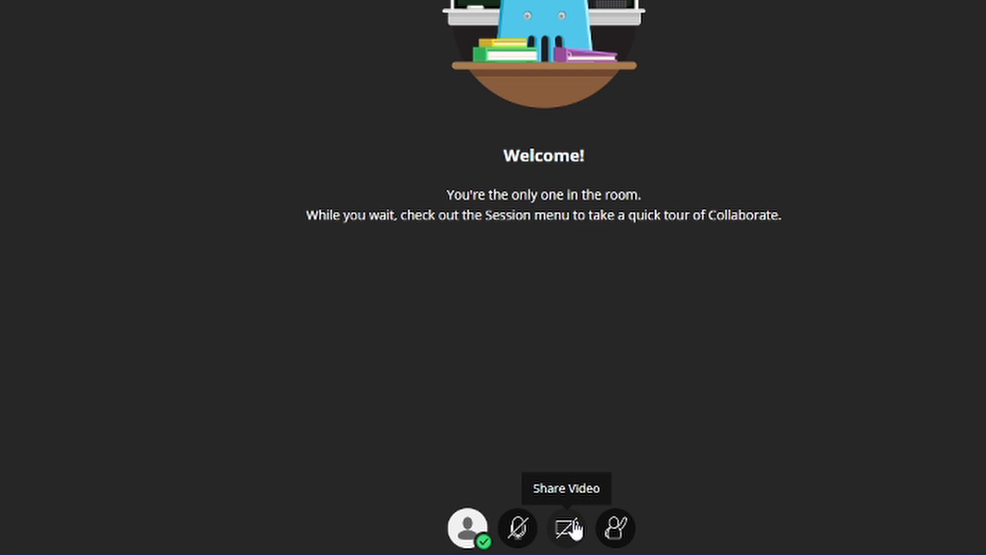
{"action": "mouse_move", "coordinate": [615, 527]}
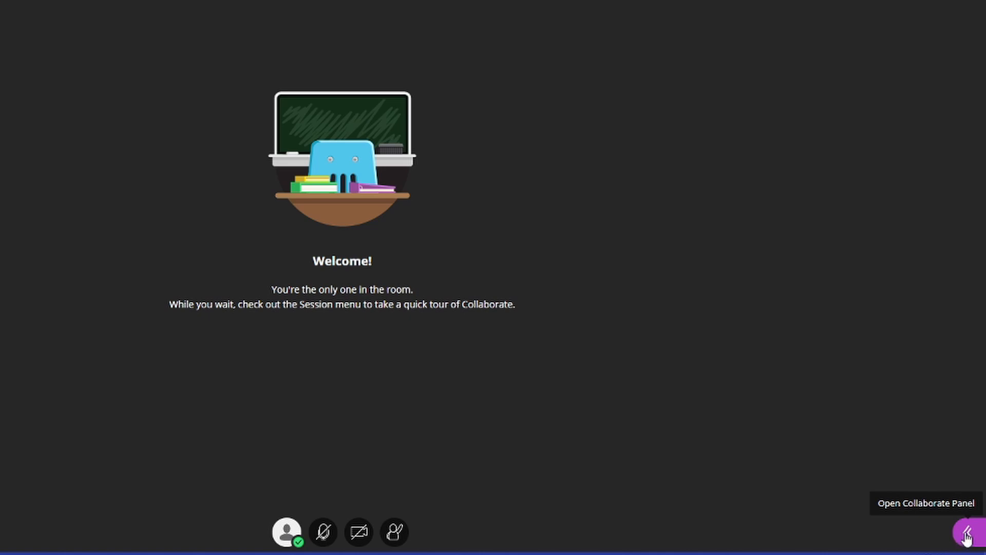
{"action": "left_click", "coordinate": [967, 532]}
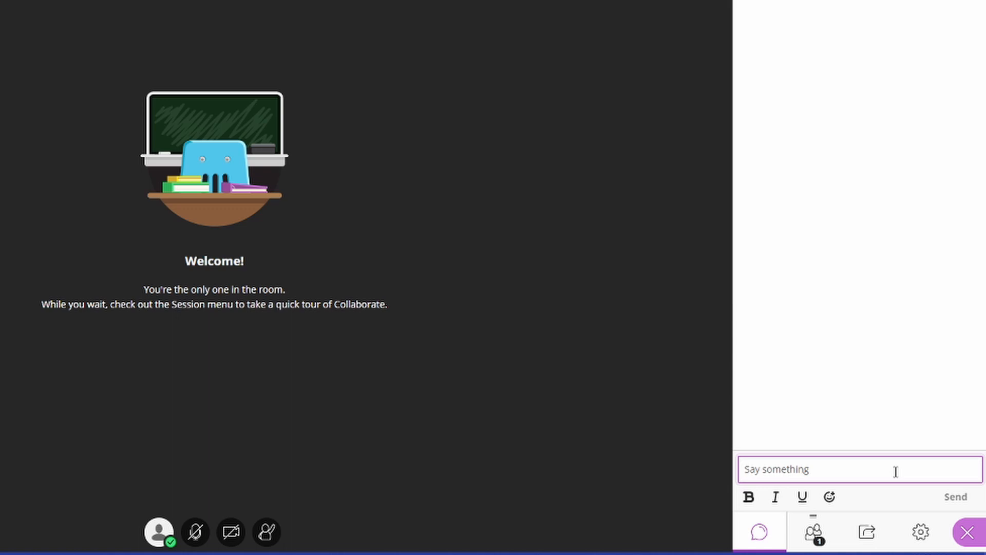
{"action": "mouse_move", "coordinate": [813, 532]}
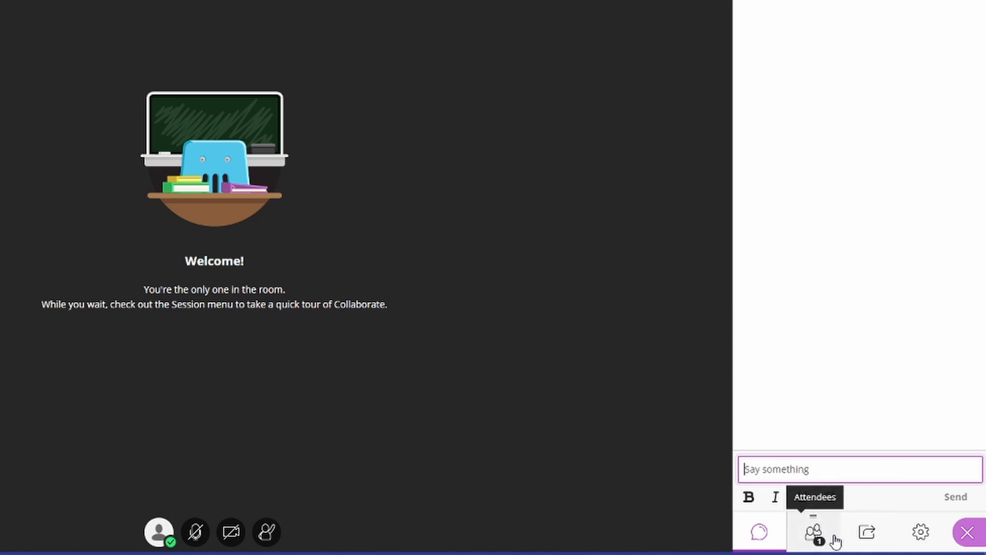
{"action": "left_click", "coordinate": [812, 532]}
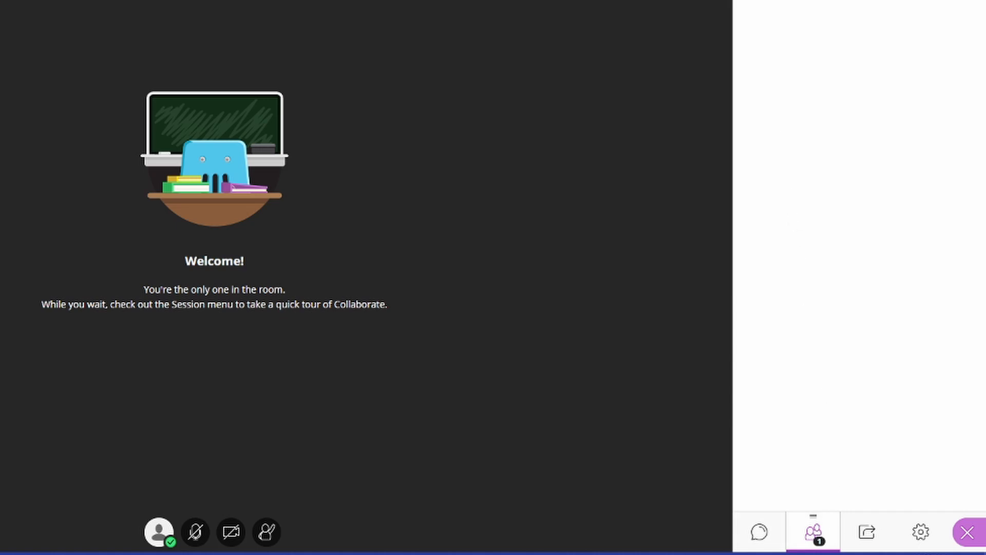
{"action": "mouse_move", "coordinate": [883, 478]}
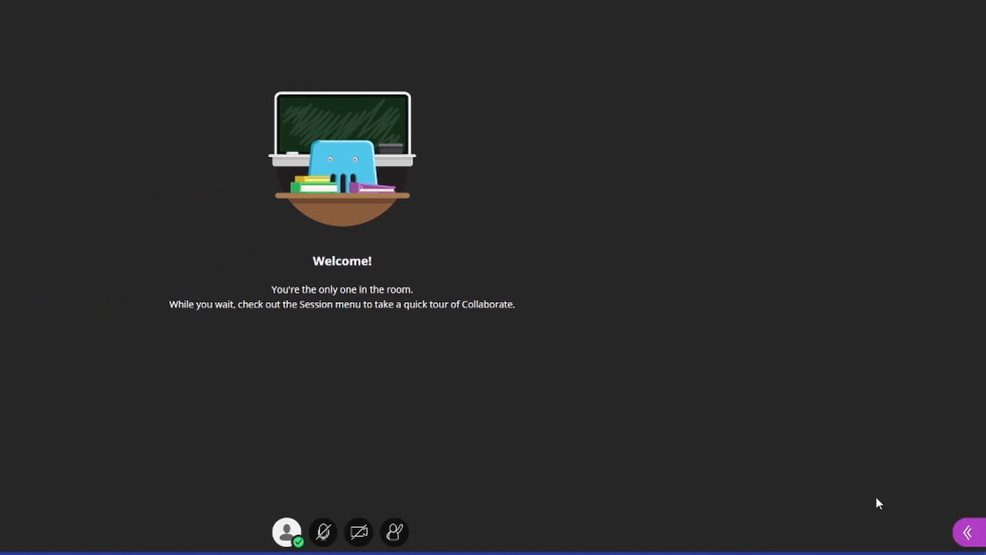
{"action": "mouse_move", "coordinate": [327, 437]}
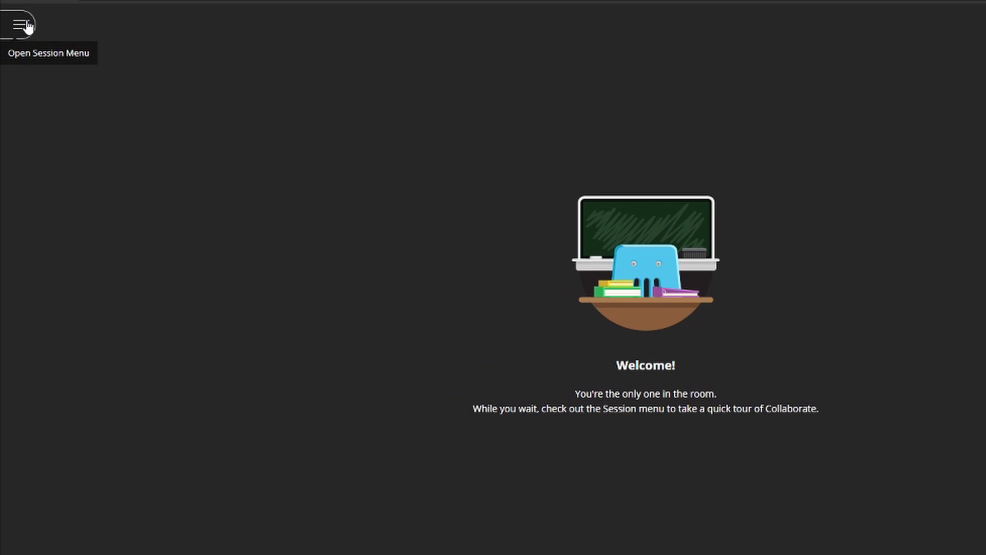
Open the Collaborate session menu listing phone audio, issue reporting and help.
{"action": "left_click", "coordinate": [22, 24]}
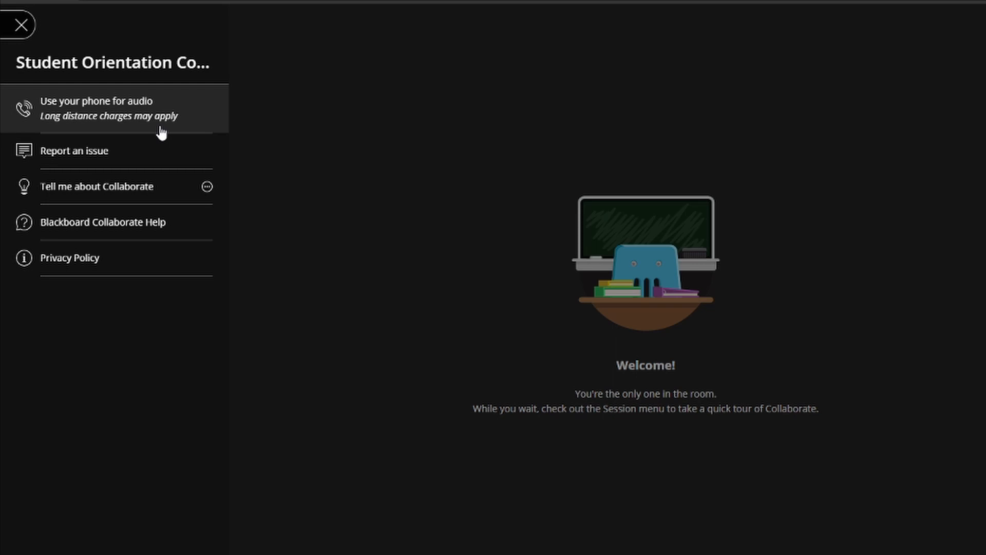
{"action": "mouse_move", "coordinate": [171, 109]}
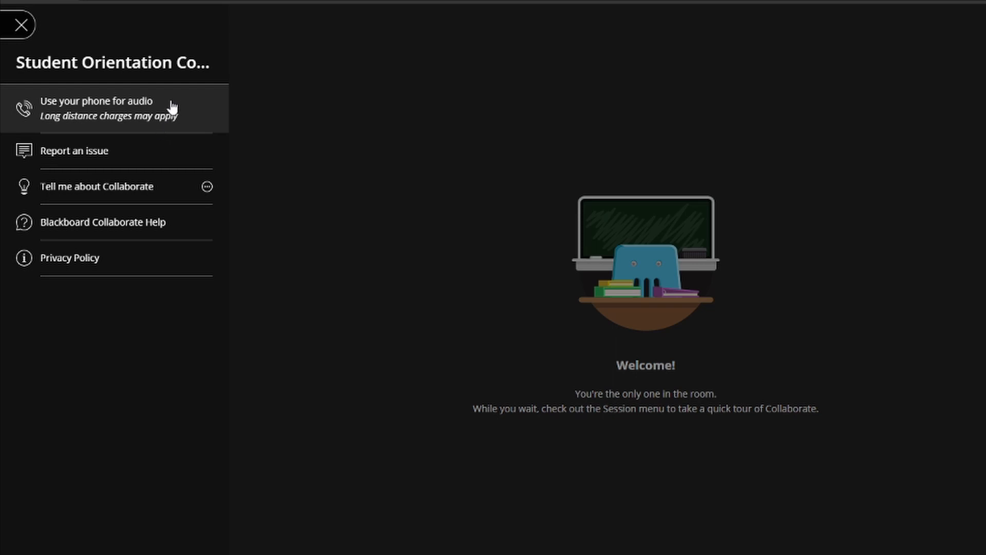
{"action": "mouse_move", "coordinate": [99, 227]}
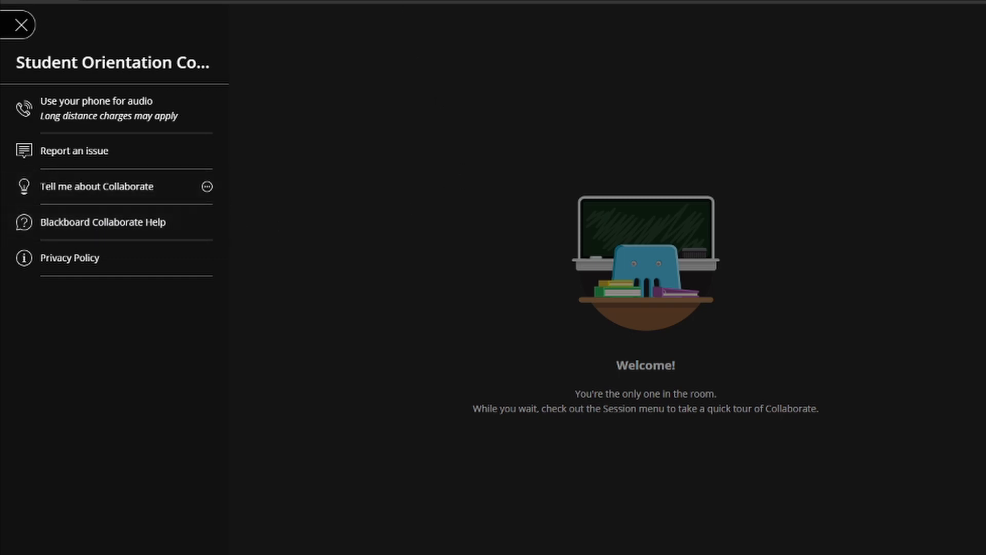
{"action": "mouse_move", "coordinate": [507, 316]}
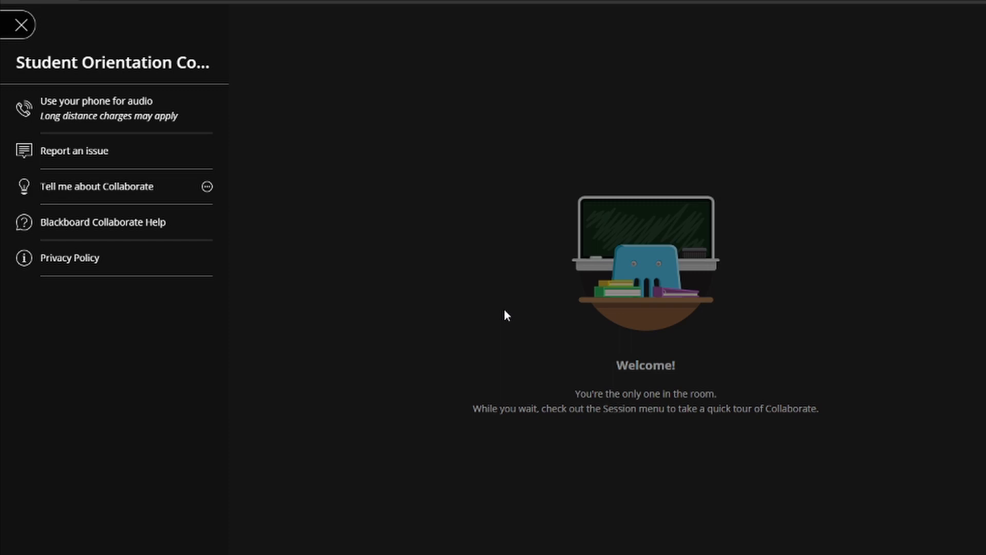
{"action": "mouse_move", "coordinate": [508, 311]}
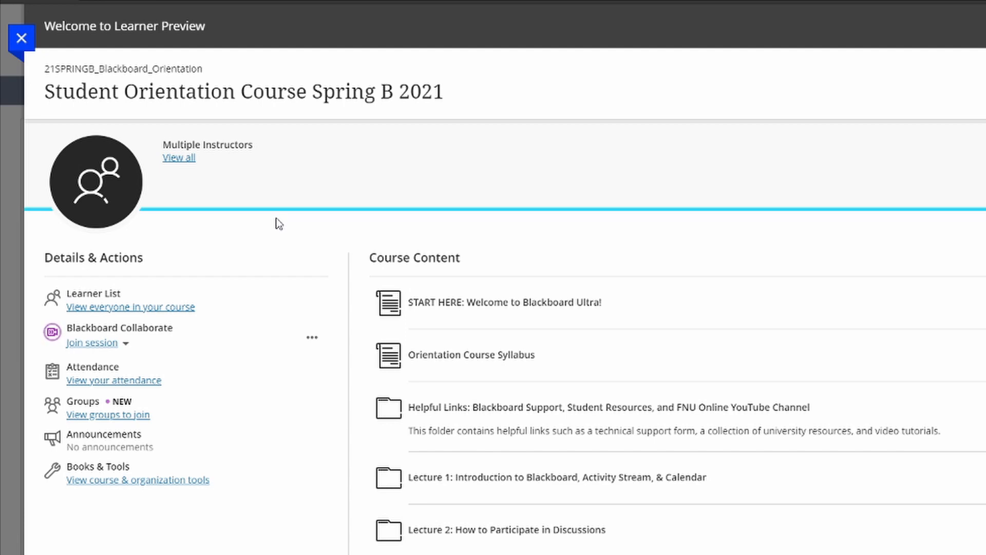
{"action": "mouse_move", "coordinate": [71, 348]}
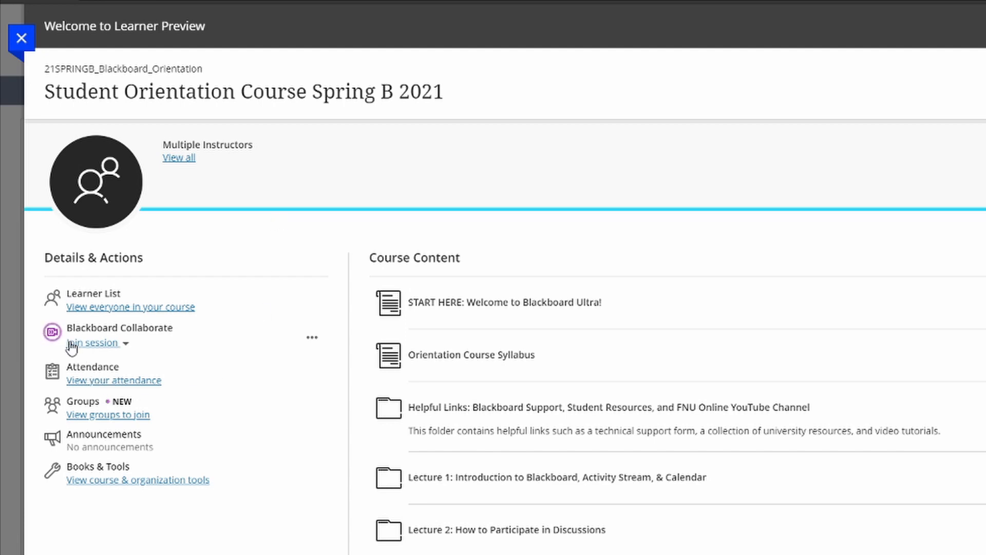
{"action": "mouse_move", "coordinate": [58, 325]}
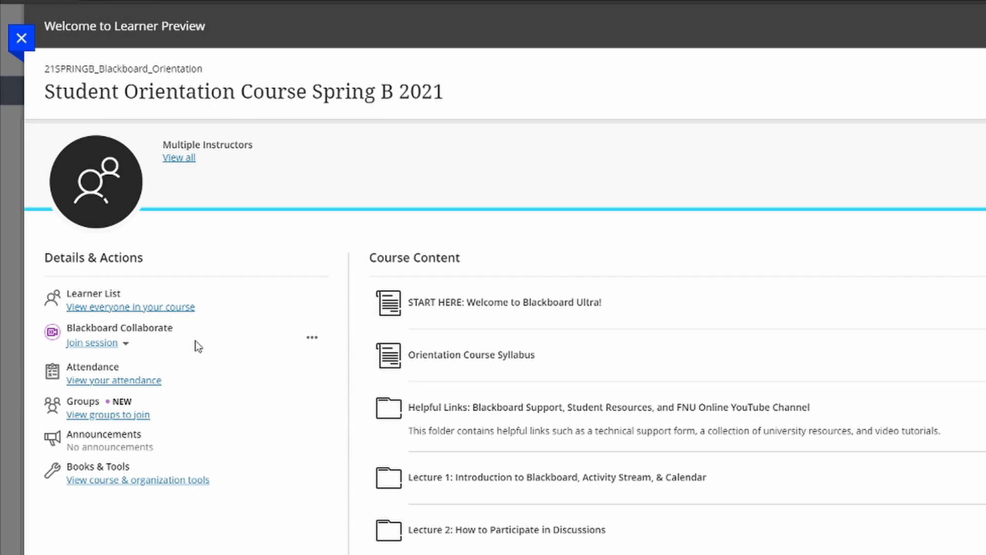
{"action": "mouse_move", "coordinate": [313, 342]}
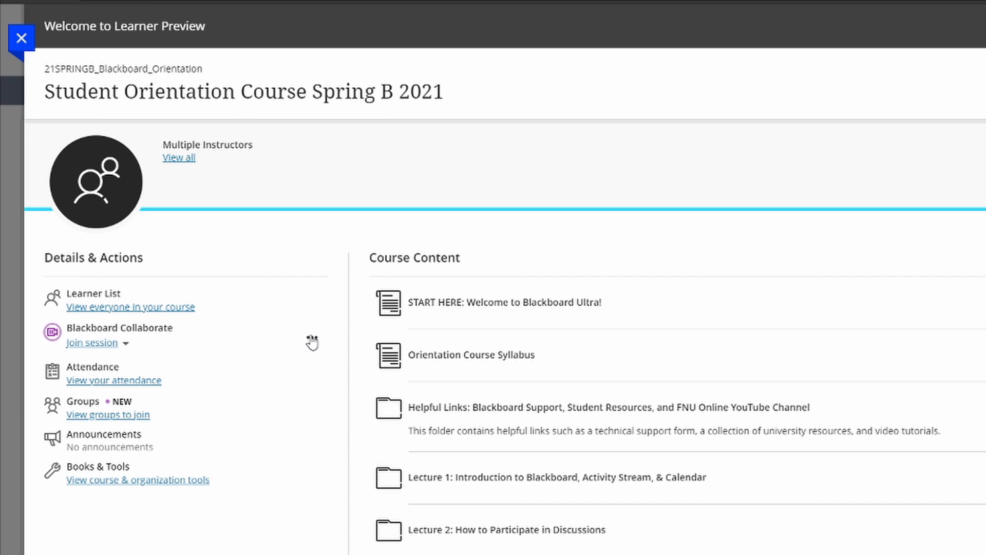
Open the Blackboard Collaborate ellipsis menu to reveal View all recordings.
{"action": "left_click", "coordinate": [311, 337]}
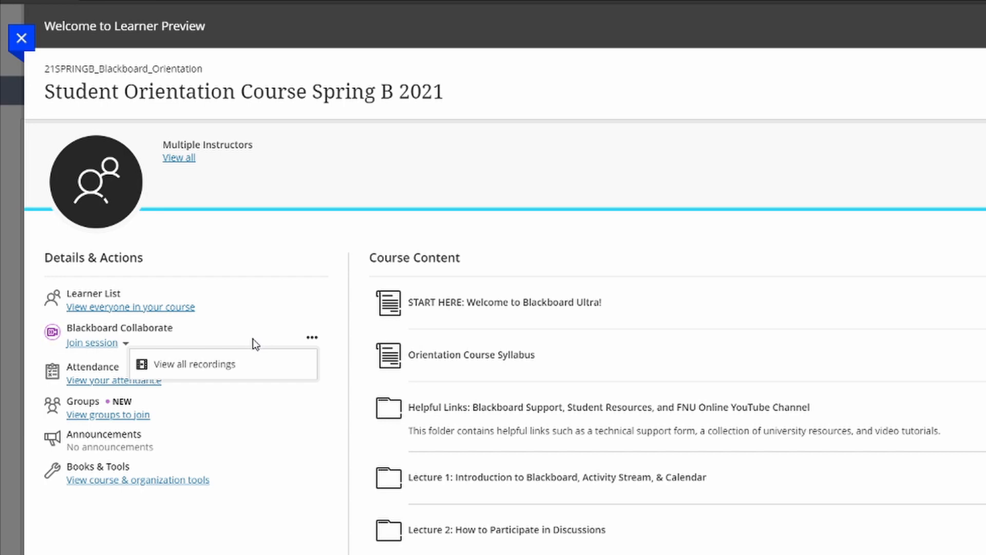
{"action": "mouse_move", "coordinate": [300, 317]}
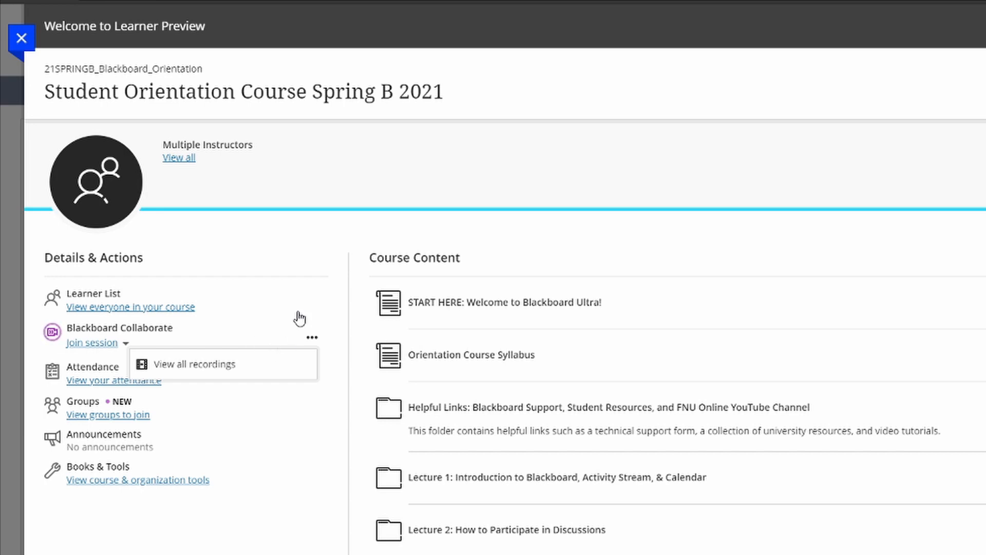